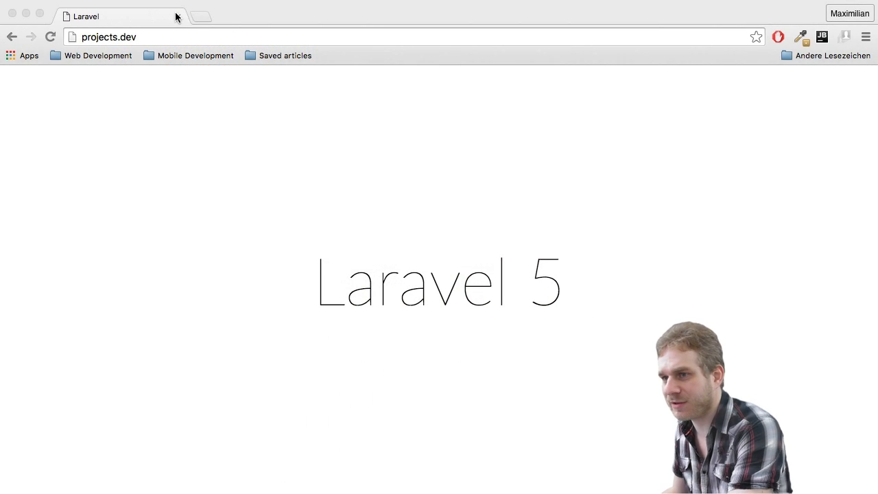
Step: Search Google for 'tinymce file browser' and open the TinyMCE site's download page
{"action": "type", "text": "tinymce file browser"}
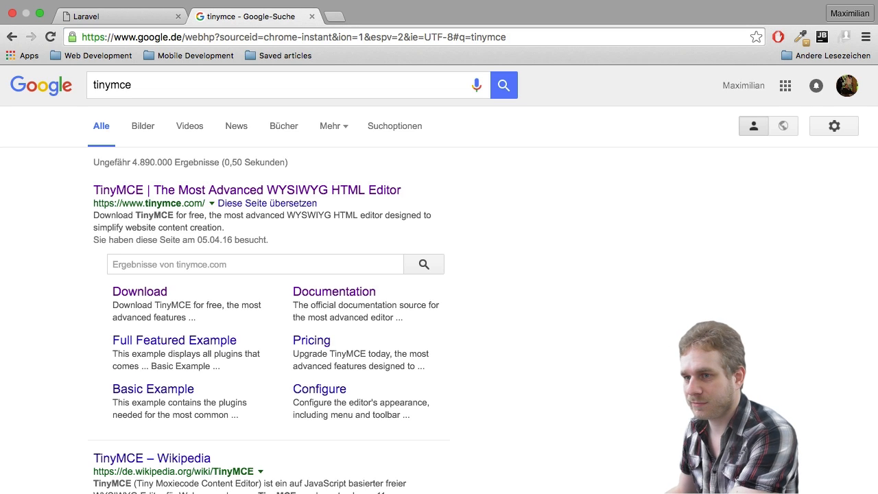
{"action": "left_click", "coordinate": [246, 189]}
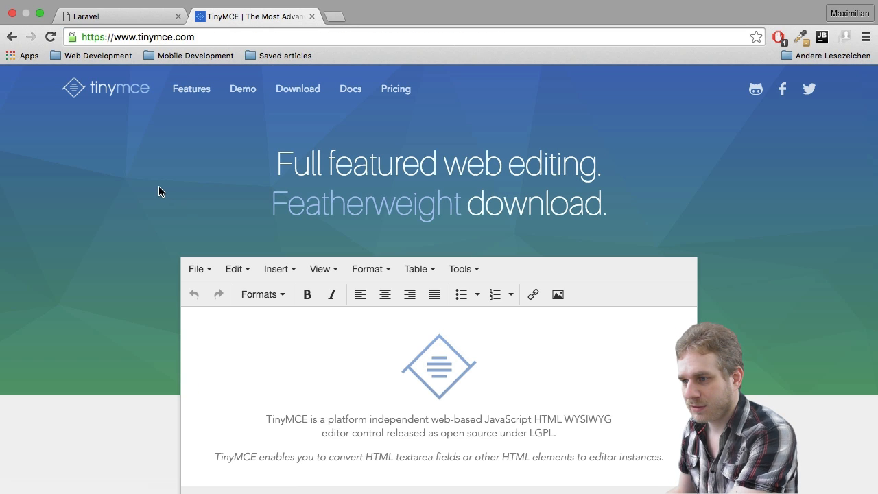
{"action": "left_click", "coordinate": [297, 88]}
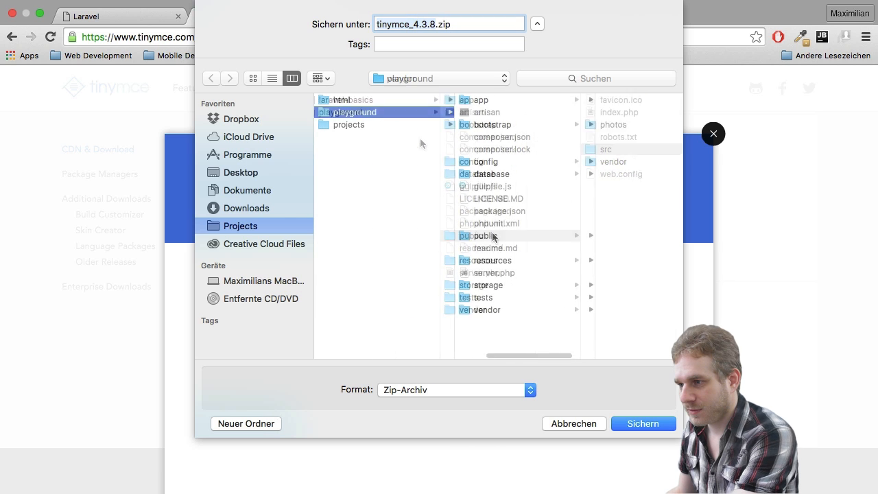
Step: Save tinymce_4.3.8.zip into the playground project's public/src/js/vendor folder
{"action": "left_click", "coordinate": [486, 236]}
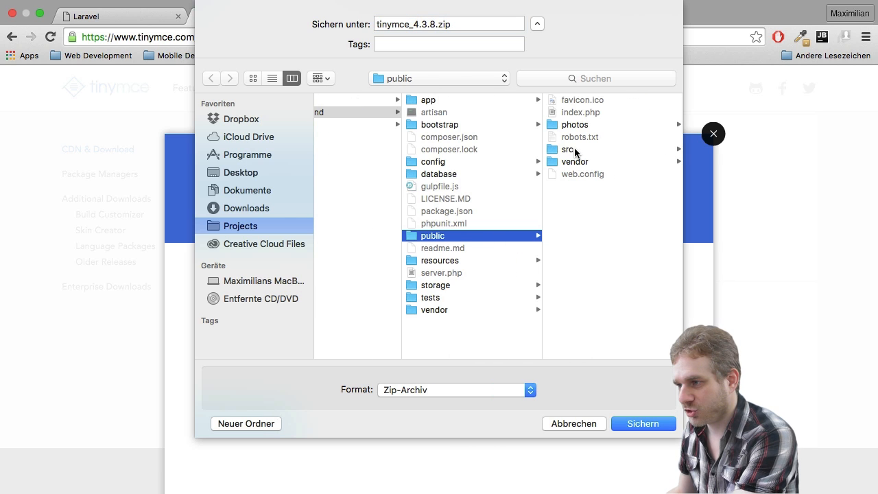
{"action": "left_click", "coordinate": [565, 149]}
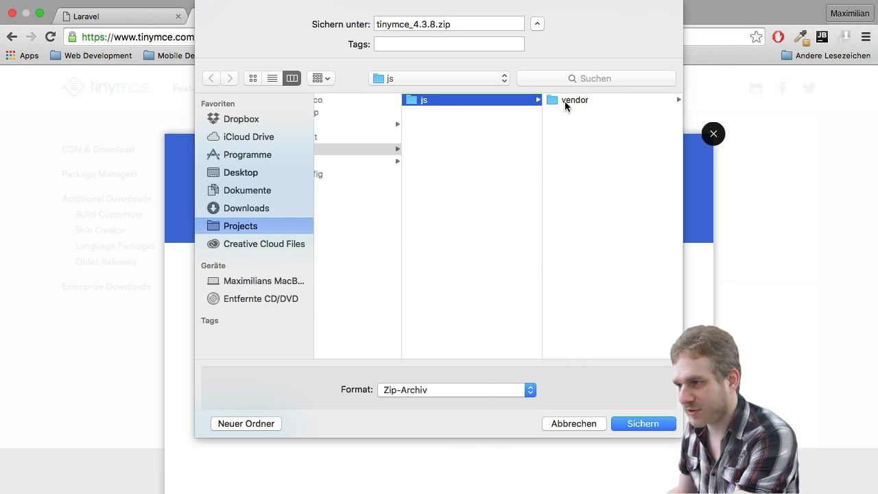
{"action": "left_click", "coordinate": [575, 99]}
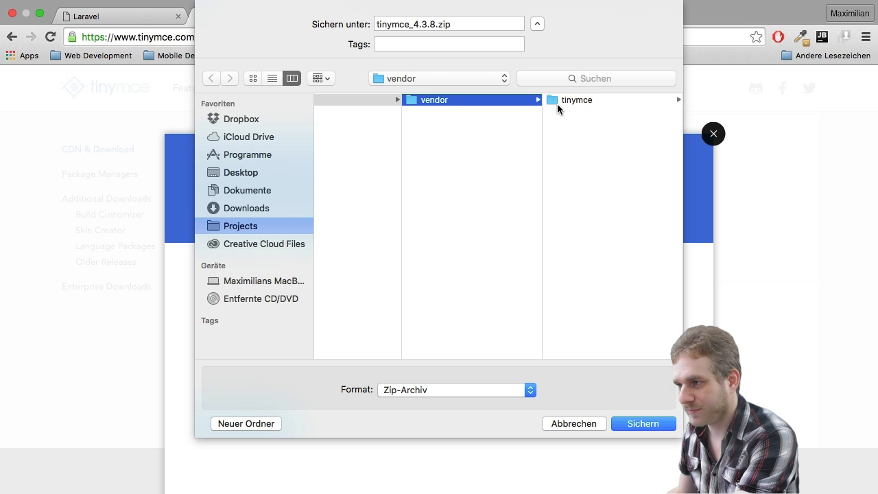
{"action": "left_click", "coordinate": [643, 423]}
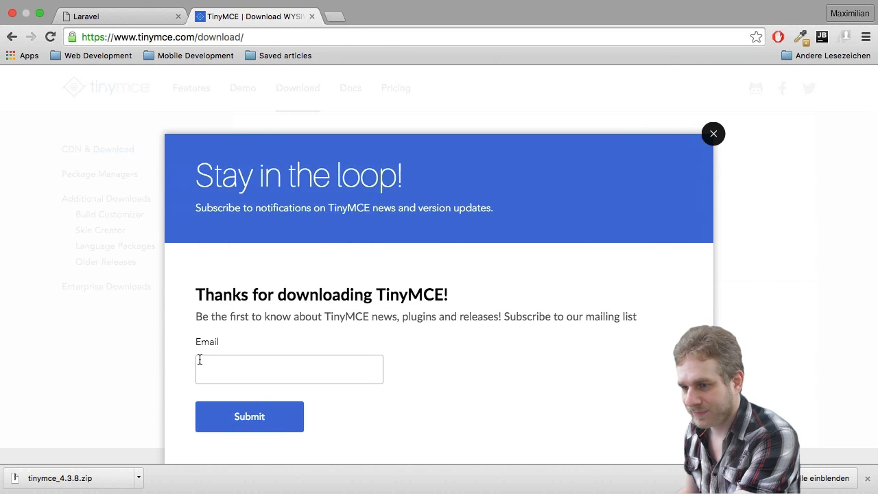
{"action": "mouse_move", "coordinate": [162, 304]}
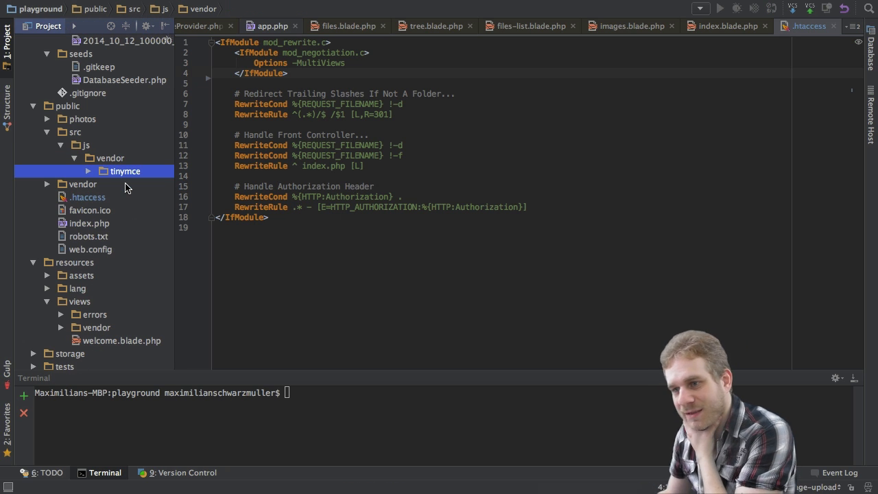
Step: Expand vendor/tinymce and its js/tinymce subfolders to reveal langs, plugins, skins and themes
{"action": "left_click", "coordinate": [125, 171]}
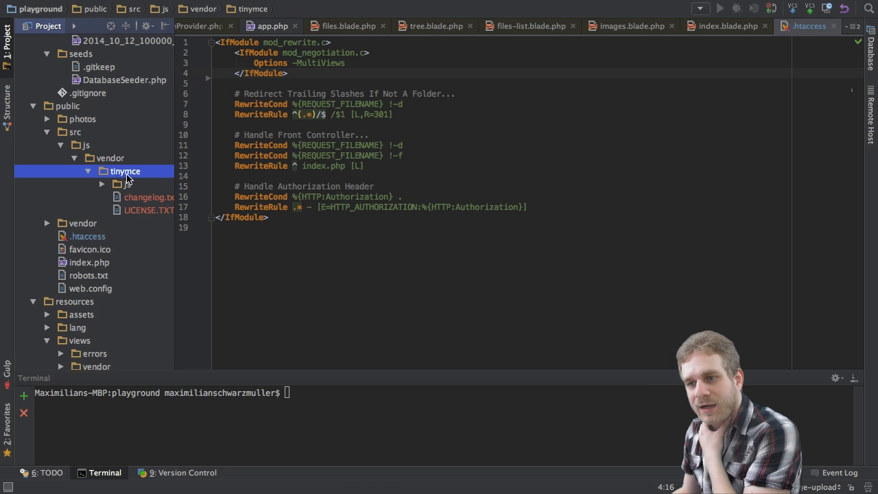
{"action": "left_click", "coordinate": [102, 184]}
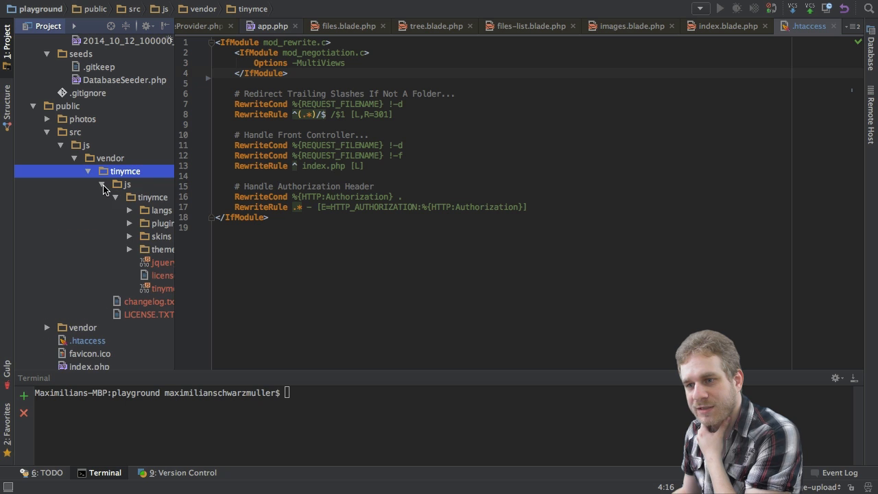
{"action": "left_click", "coordinate": [117, 197]}
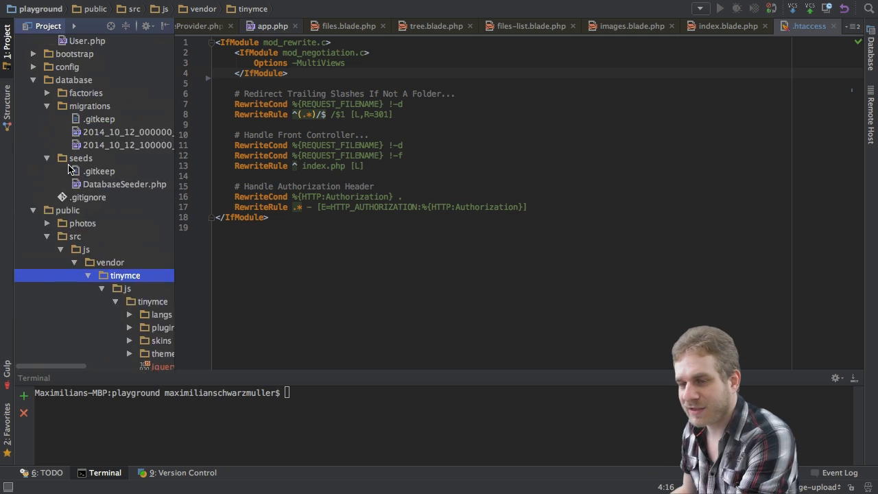
{"action": "left_click", "coordinate": [75, 223]}
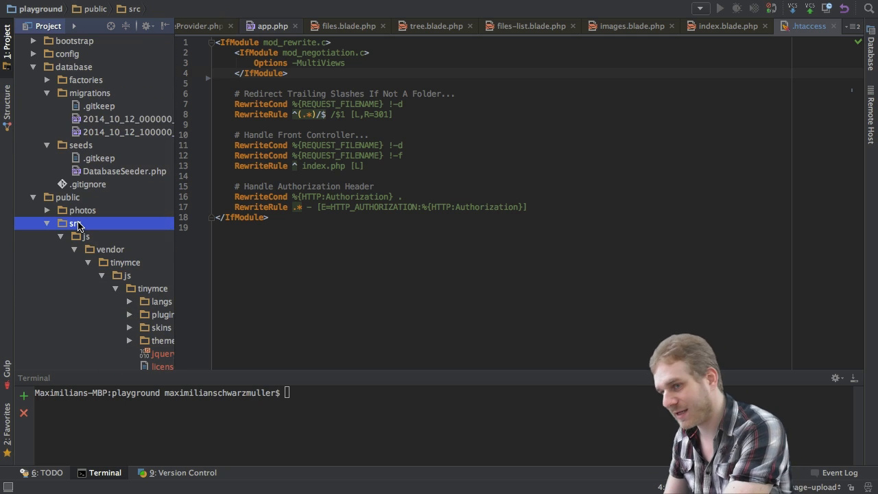
{"action": "mouse_move", "coordinate": [103, 258]}
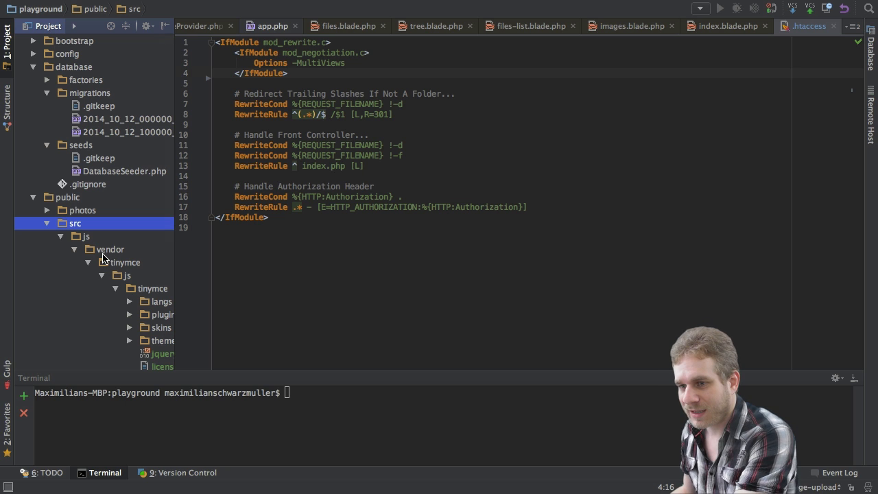
{"action": "left_click", "coordinate": [60, 236]}
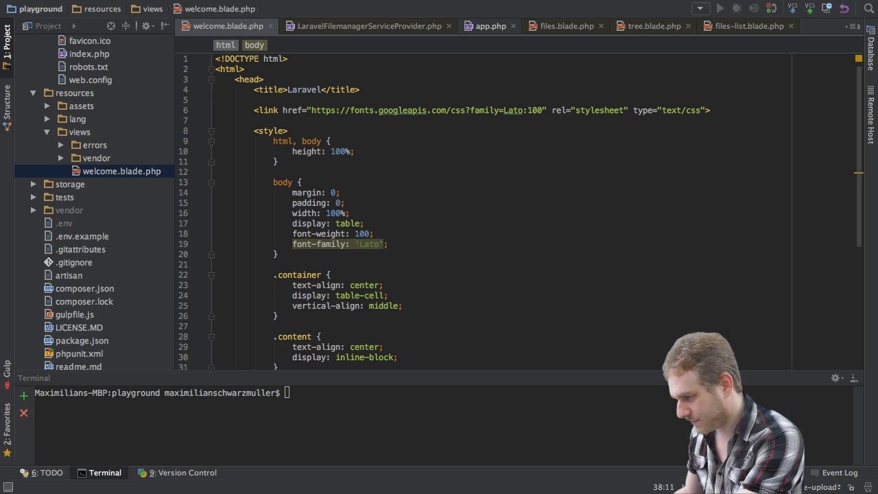
Step: Review welcome.blade.php's textarea form, tinymce.min.js script tag and editor_config script
{"action": "scroll", "scroll_direction": "down", "scroll_amount": 3}
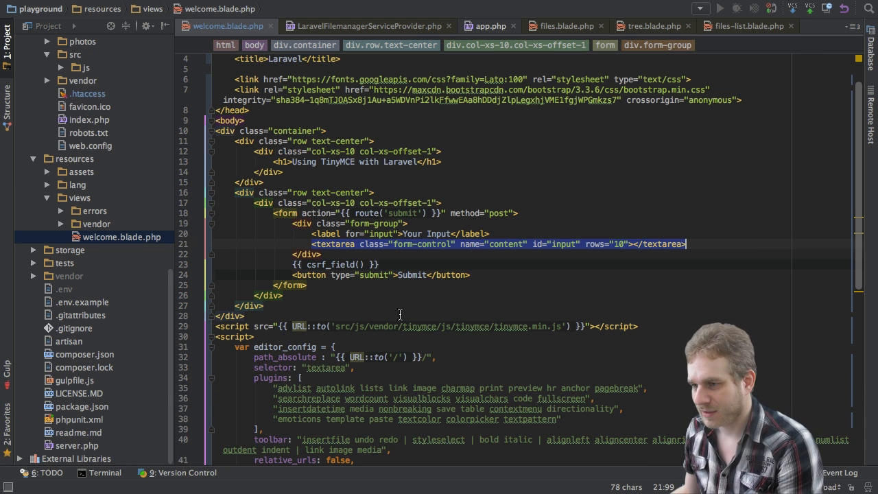
{"action": "scroll", "scroll_direction": "down", "scroll_amount": 3}
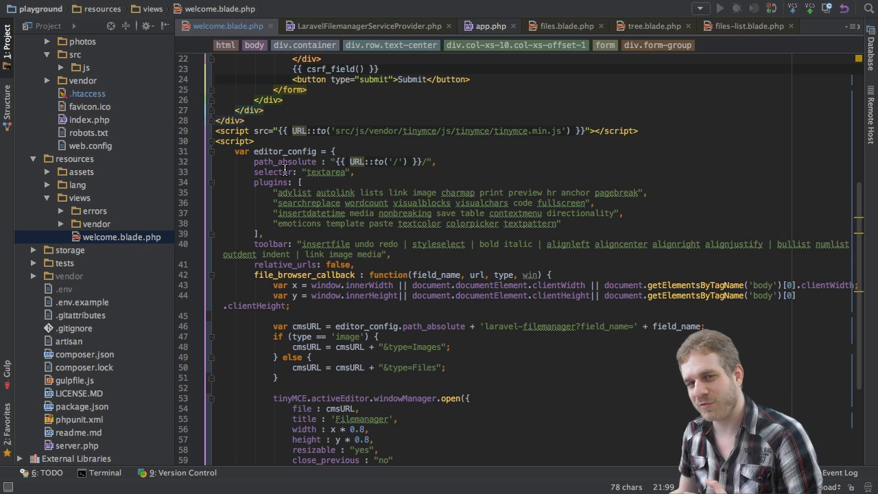
{"action": "scroll", "scroll_direction": "up", "scroll_amount": 3}
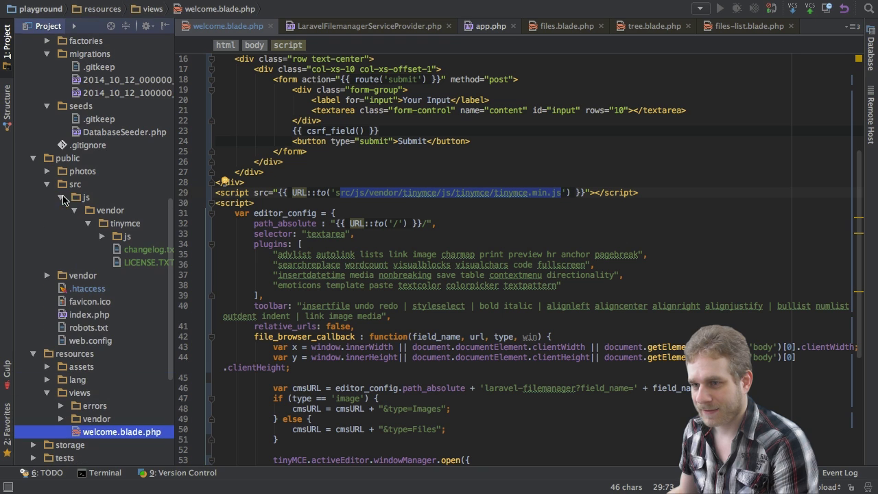
{"action": "left_click", "coordinate": [115, 236]}
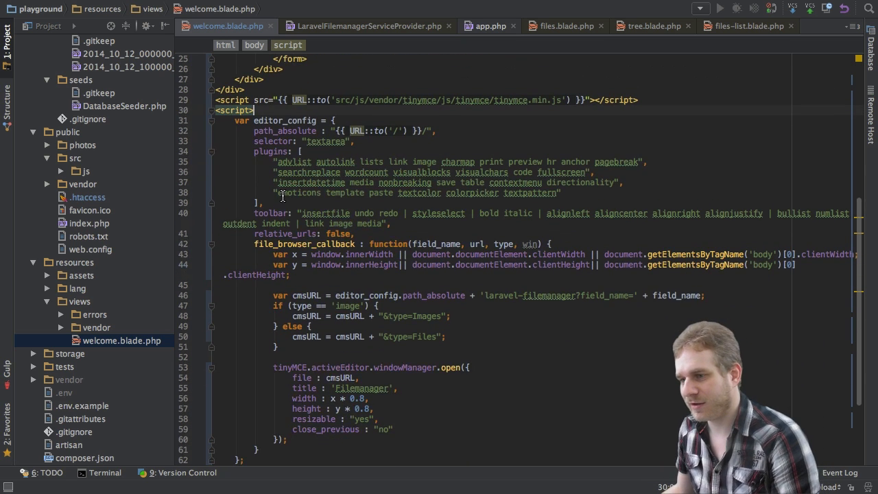
{"action": "scroll", "scroll_direction": "down", "scroll_amount": 3}
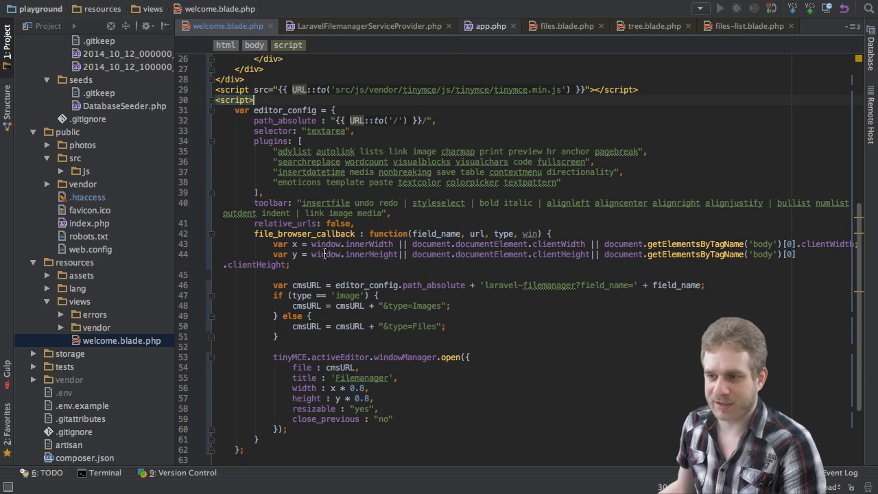
{"action": "scroll", "scroll_direction": "down", "scroll_amount": 3}
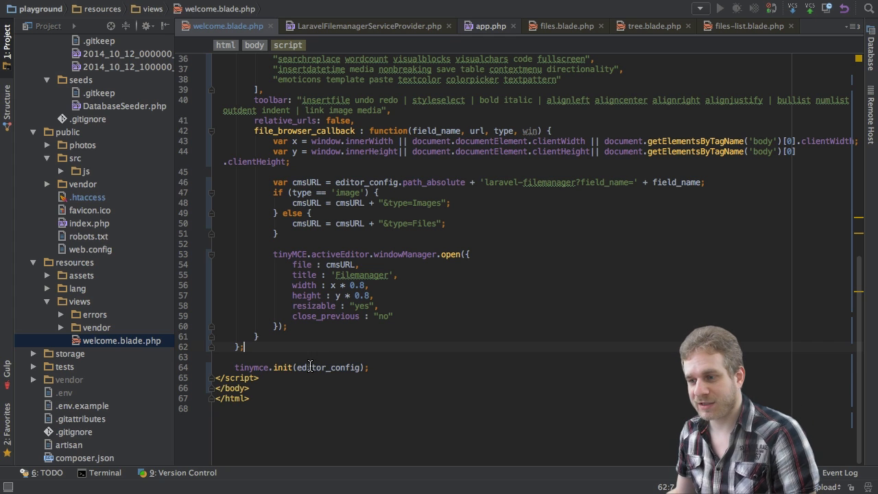
{"action": "double_click", "coordinate": [327, 367]}
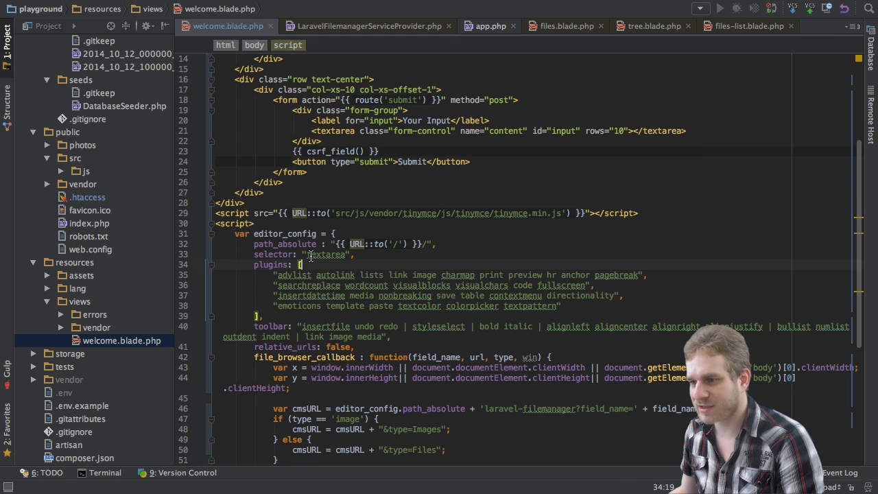
{"action": "double_click", "coordinate": [328, 254]}
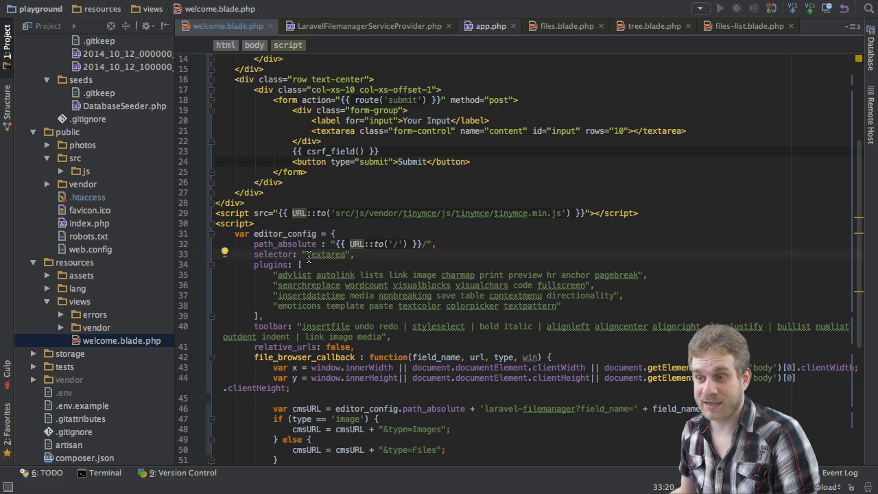
{"action": "mouse_move", "coordinate": [319, 254]}
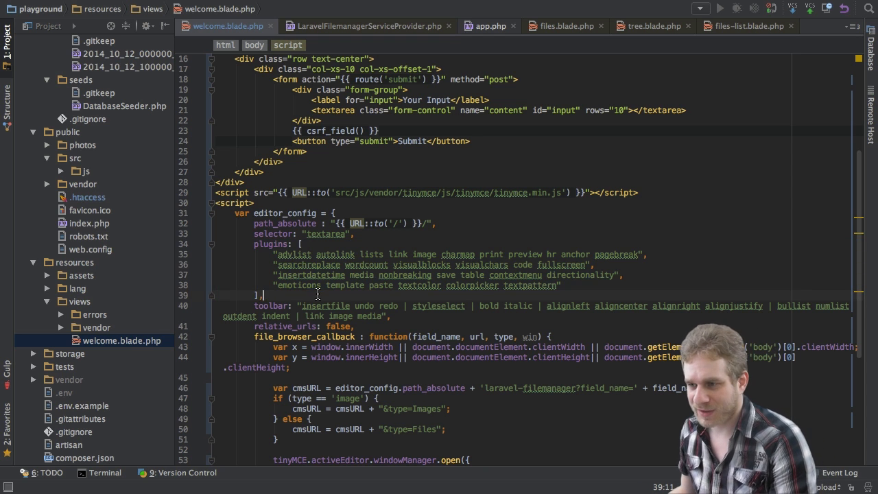
{"action": "scroll", "scroll_direction": "down", "scroll_amount": 3}
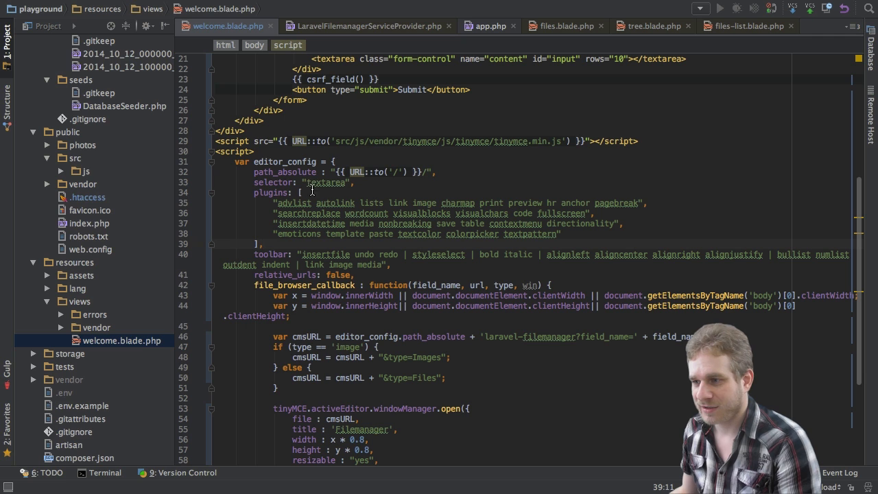
{"action": "left_click_drag", "start_coordinate": [274, 202], "coordinate": [539, 214]}
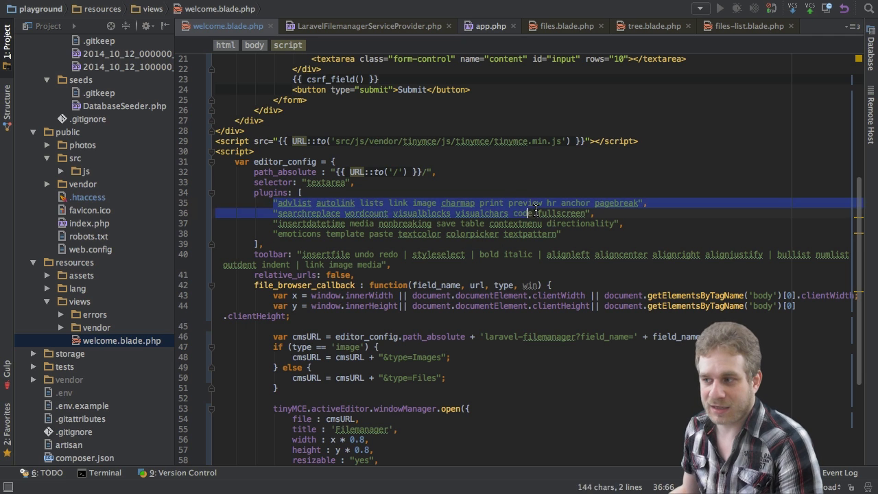
{"action": "left_click", "coordinate": [357, 182]}
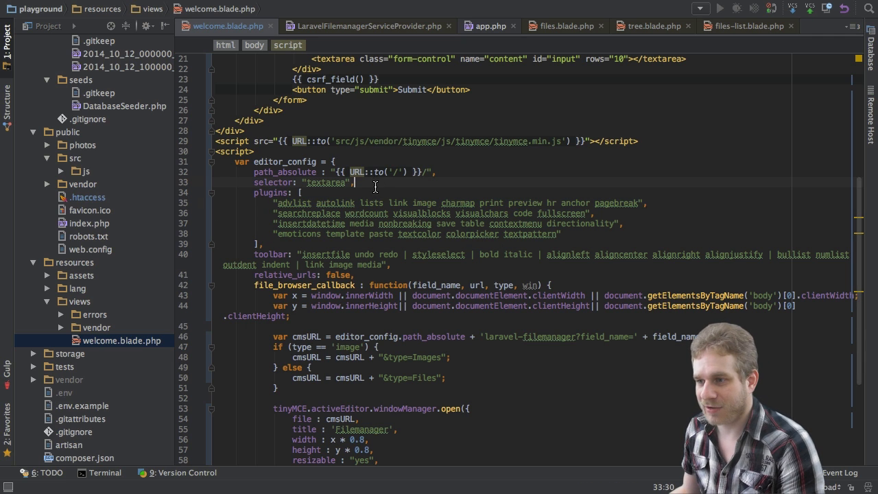
{"action": "mouse_move", "coordinate": [502, 213]}
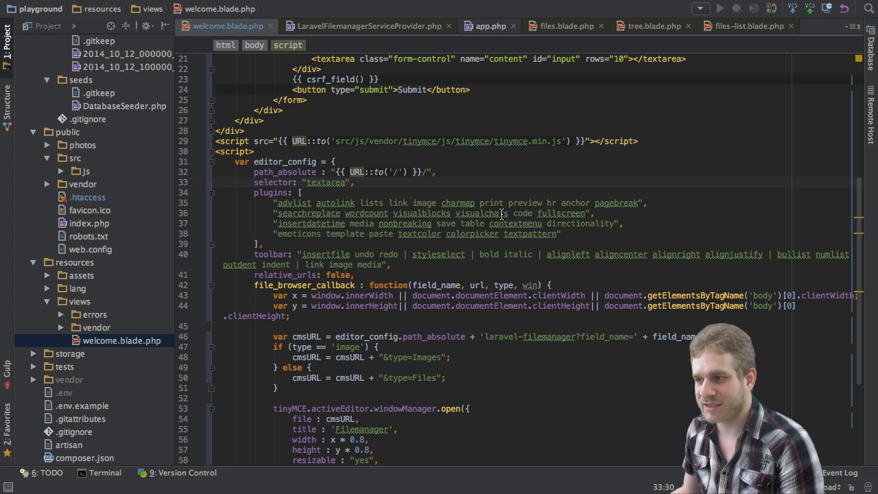
{"action": "mouse_move", "coordinate": [493, 204]}
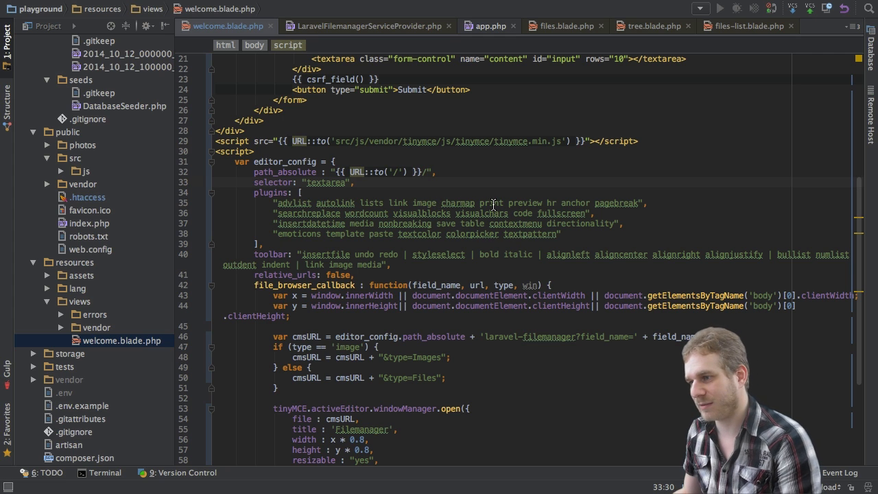
{"action": "mouse_move", "coordinate": [428, 205]}
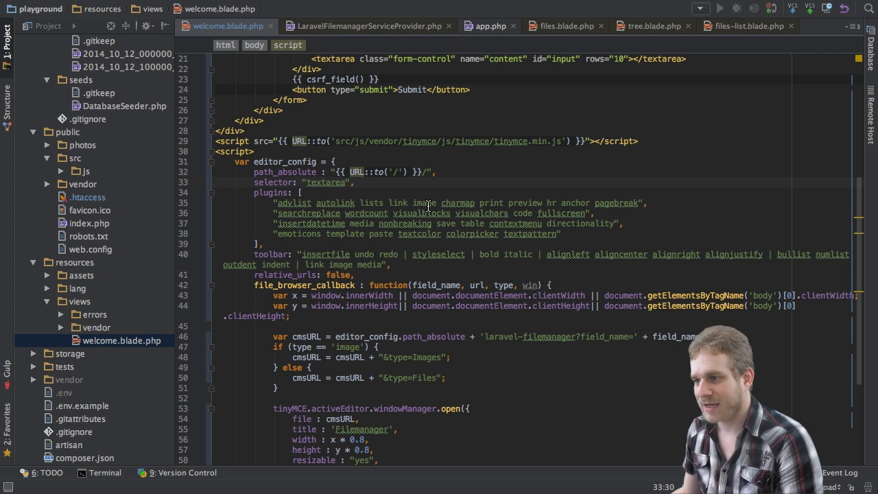
{"action": "scroll", "scroll_direction": "down", "scroll_amount": 3}
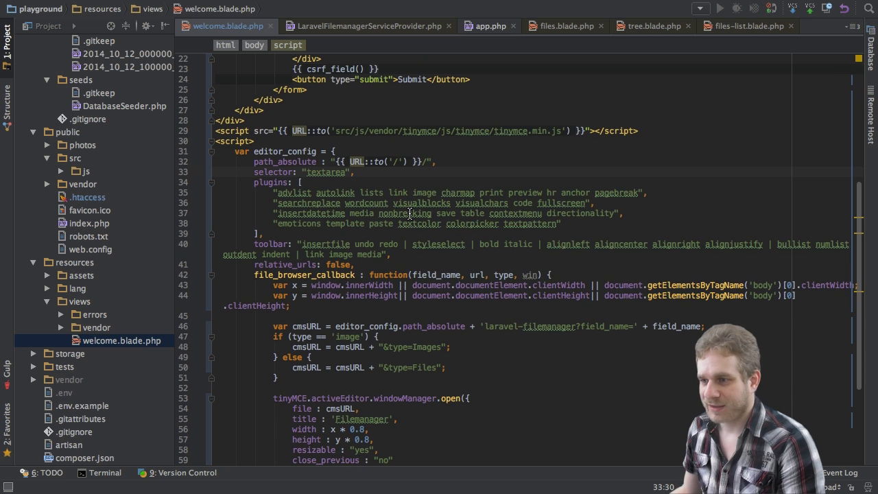
{"action": "scroll", "scroll_direction": "down", "scroll_amount": 3}
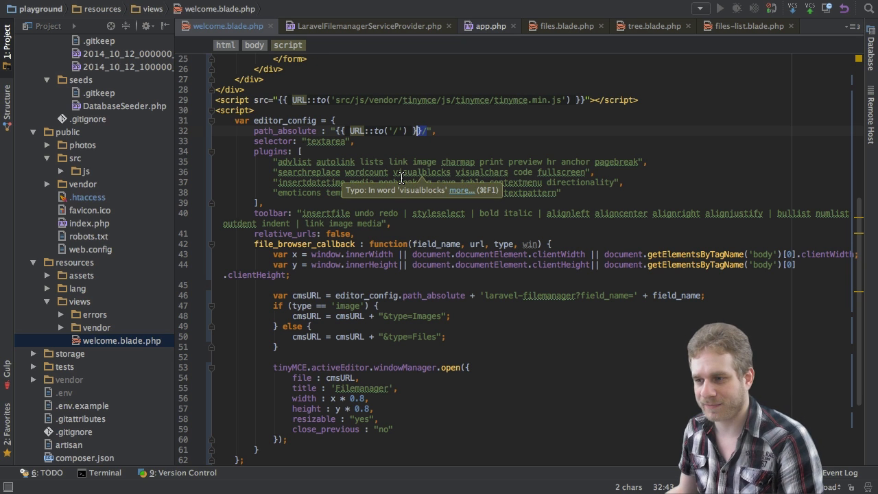
{"action": "scroll", "scroll_direction": "down", "scroll_amount": 3}
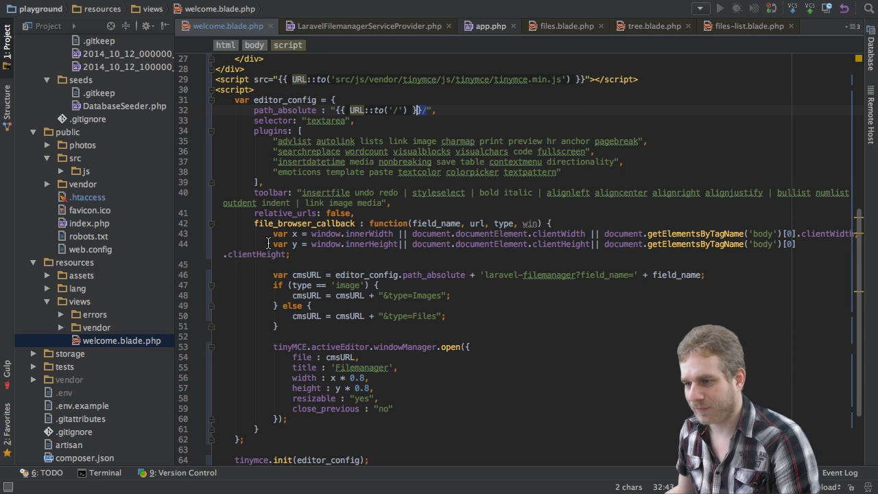
{"action": "left_click_drag", "start_coordinate": [268, 234], "coordinate": [374, 295]}
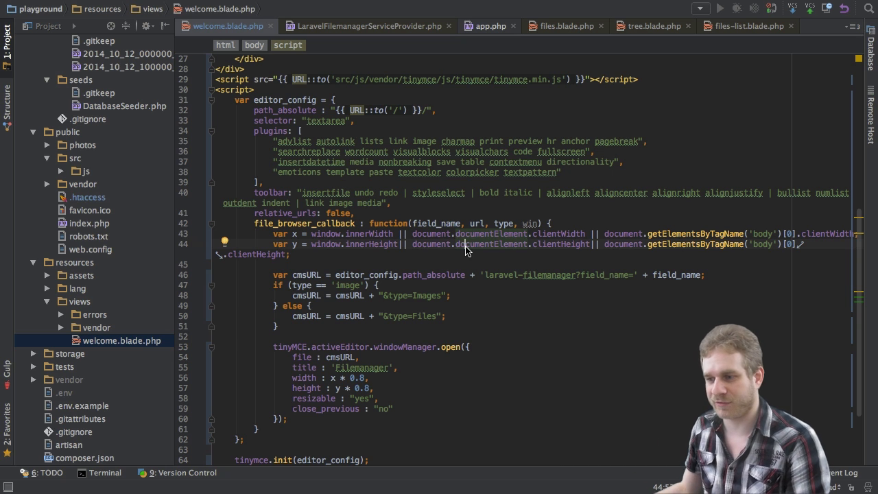
{"action": "scroll", "scroll_direction": "down", "scroll_amount": 3}
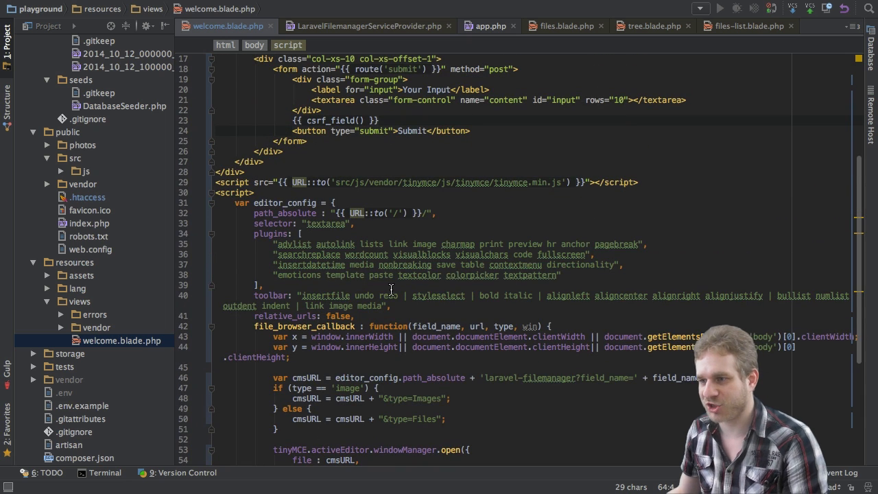
{"action": "mouse_move", "coordinate": [366, 253]}
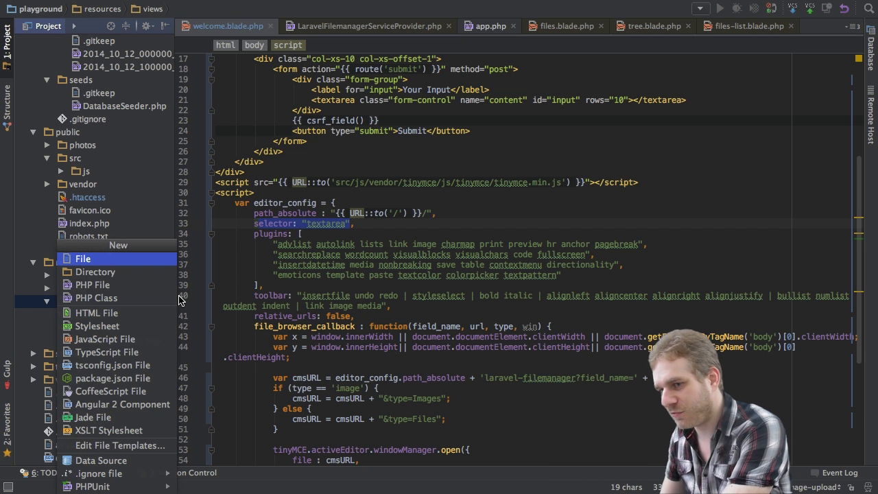
Step: Create output.blade.php and print the submitted content unescaped with {!! $content !!}
{"action": "type", "text": "output."}
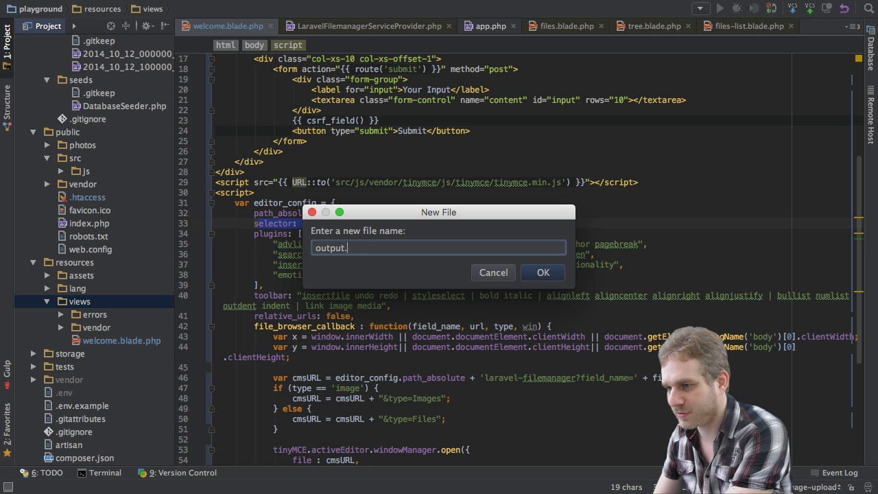
{"action": "left_click", "coordinate": [543, 273]}
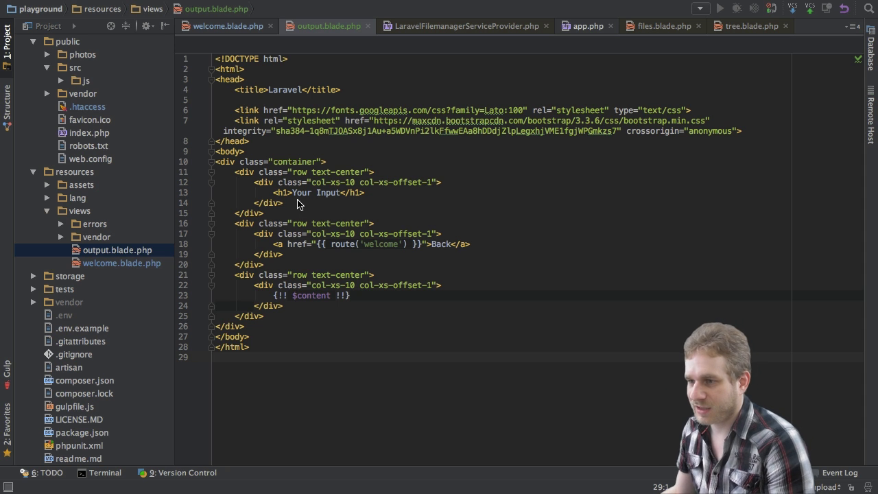
{"action": "mouse_move", "coordinate": [358, 301]}
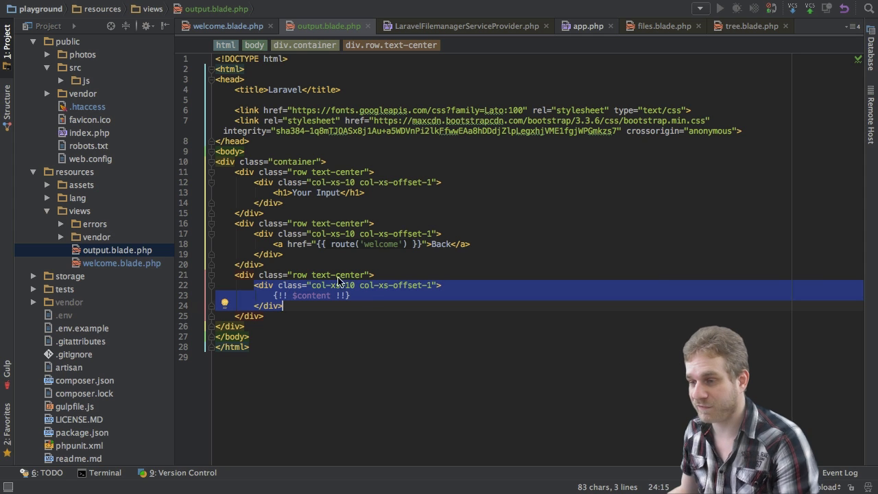
{"action": "double_click", "coordinate": [314, 295]}
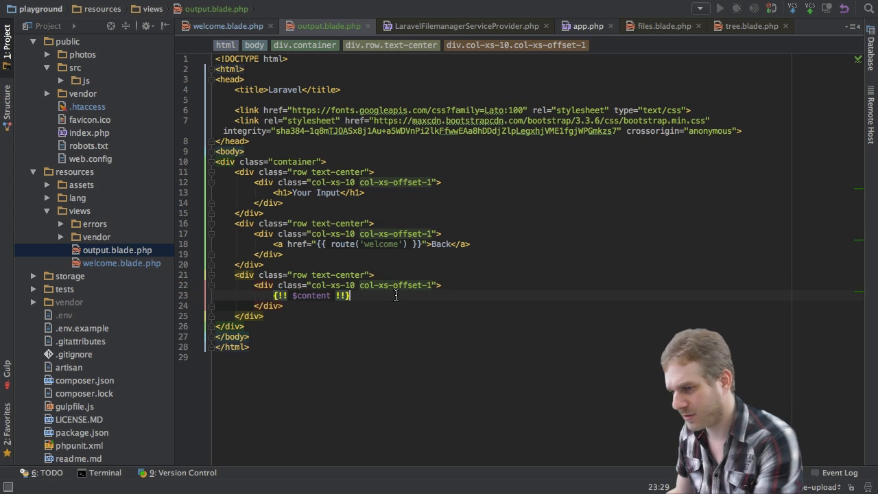
{"action": "type", "text": "{{}}"}
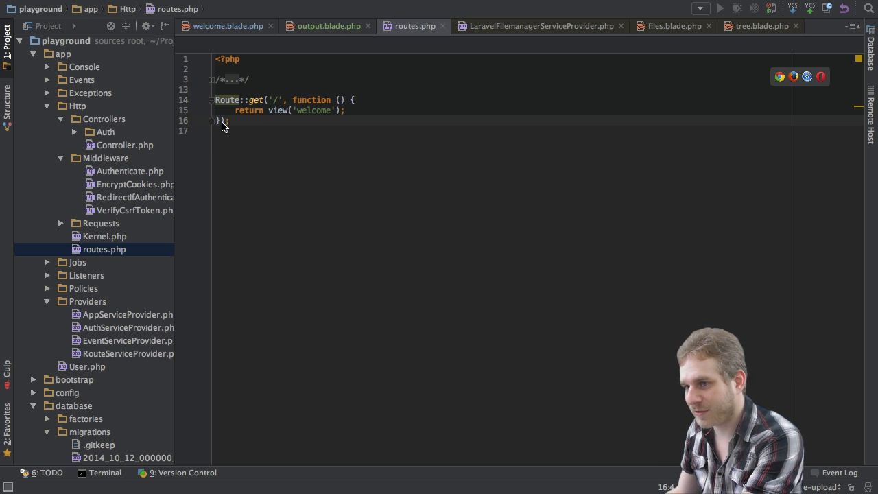
Step: Define a Route::post('/submit') closure taking an Illuminate Http Request
{"action": "type", "text": "->name('welcome"}
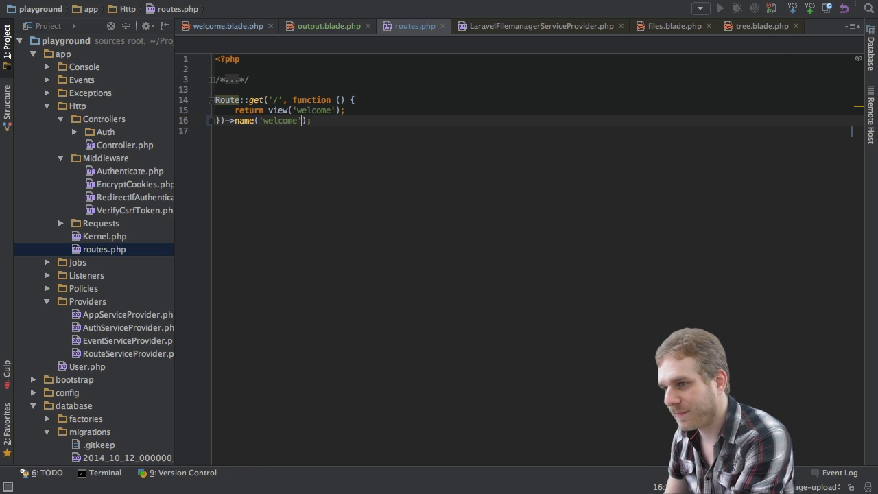
{"action": "type", "text": "R"}
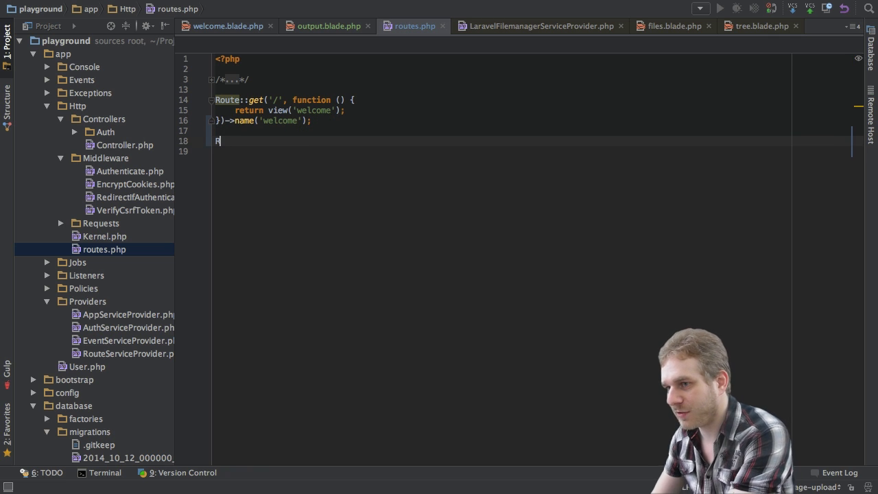
{"action": "type", "text": "oute::post('/')"}
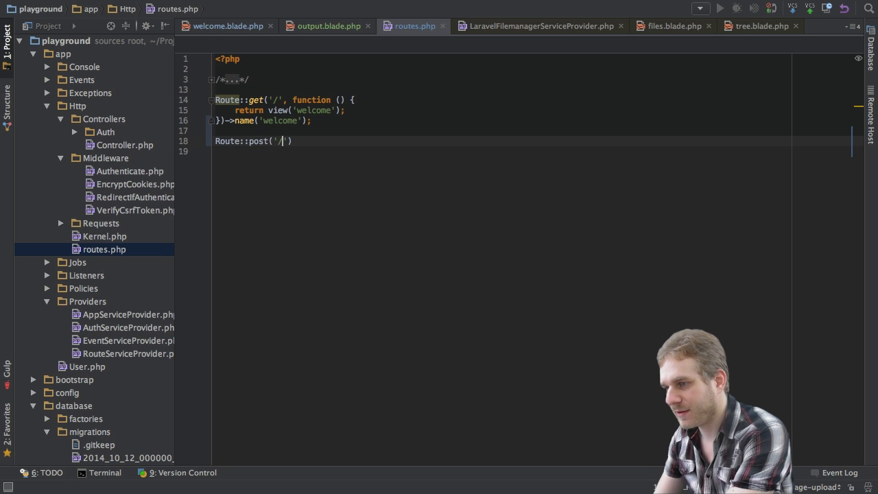
{"action": "type", "text": "submit"}
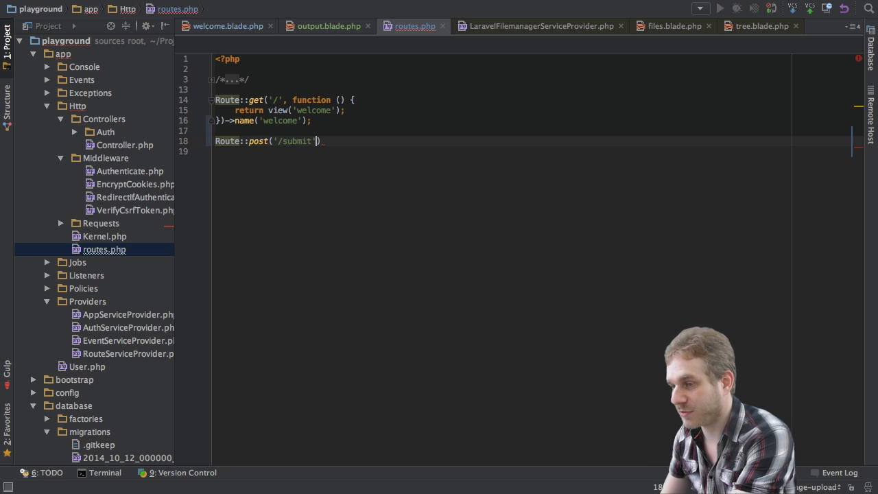
{"action": "type", "text": ", function("}
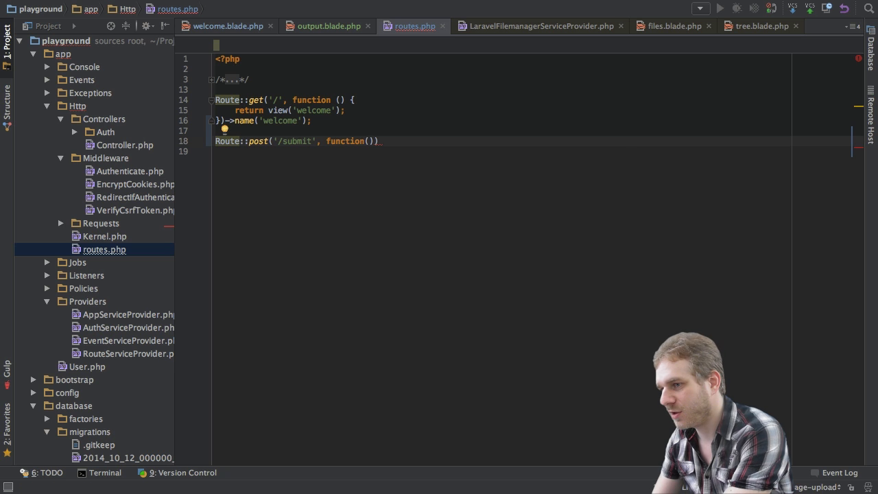
{"action": "type", "text": "Req"}
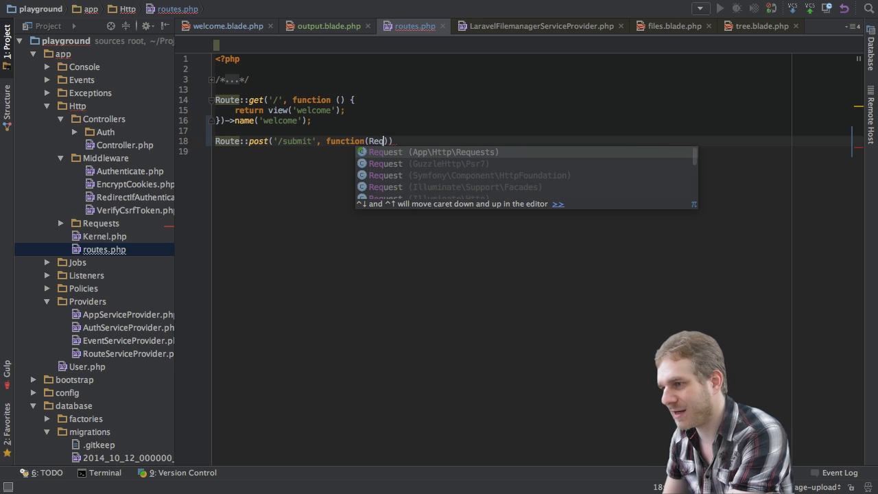
{"action": "key", "text": "Down"}
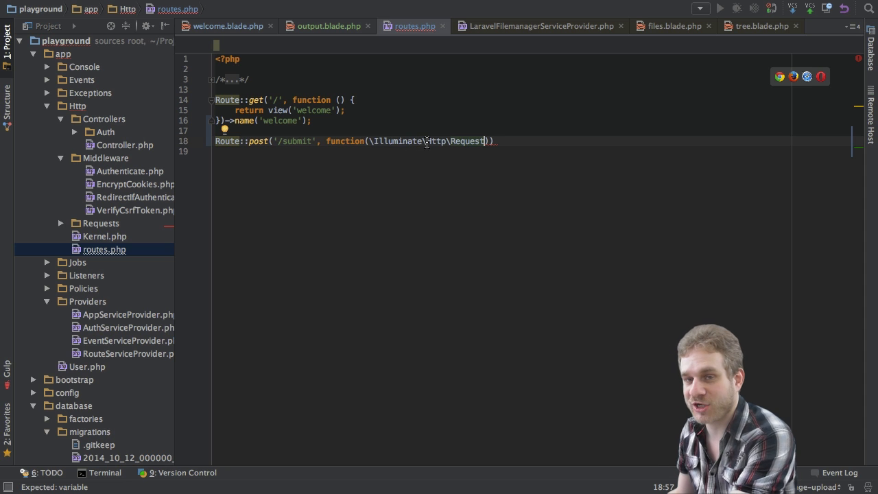
Step: Return view('output') with $request['content'] as content, and name the route submit
{"action": "type", "text": "$request"}
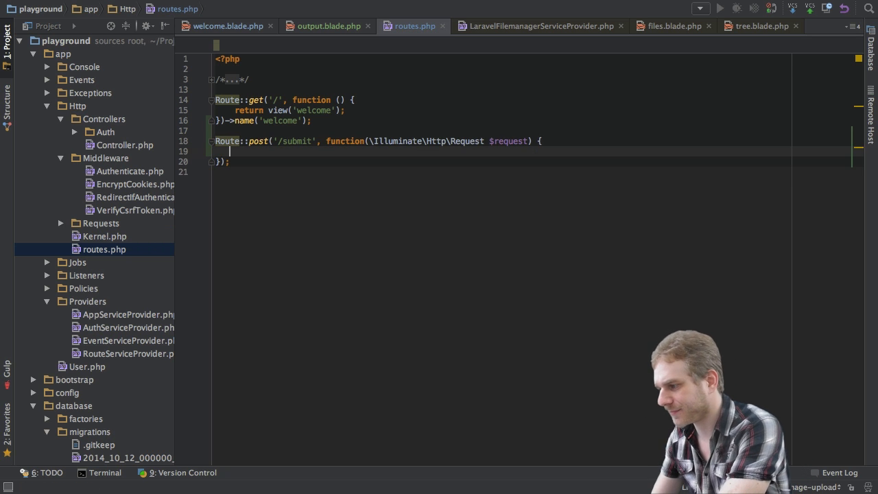
{"action": "type", "text": "$content ="}
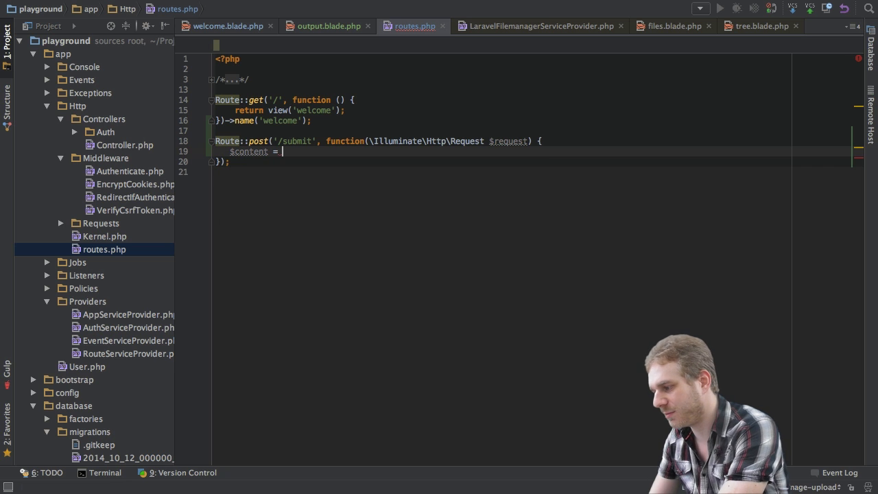
{"action": "type", "text": "$request"}
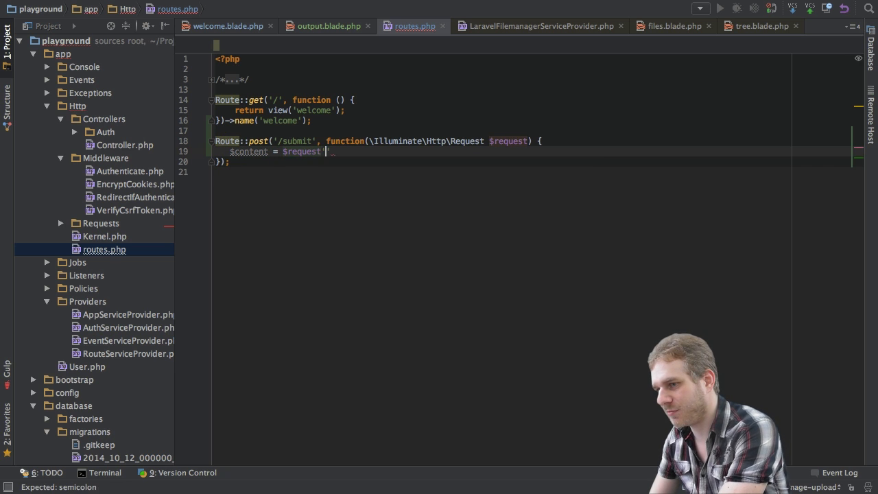
{"action": "type", "text": "['content'];"}
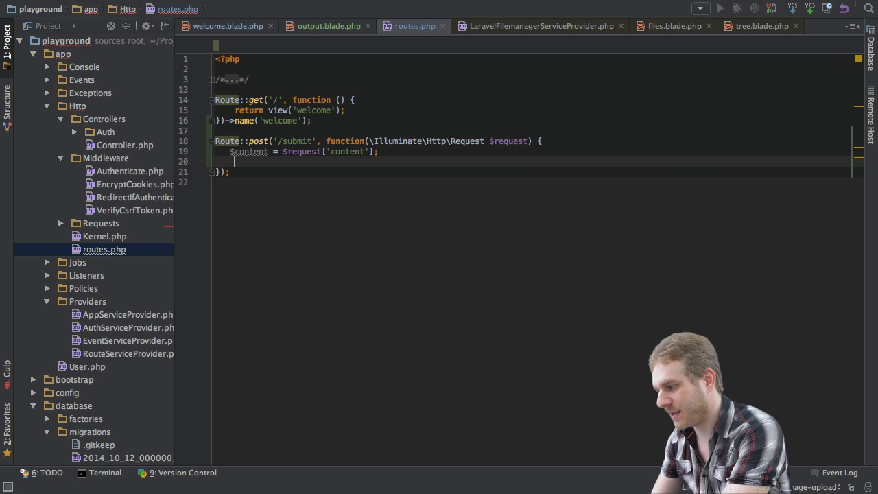
{"action": "type", "text": "return view('output', ['co"}
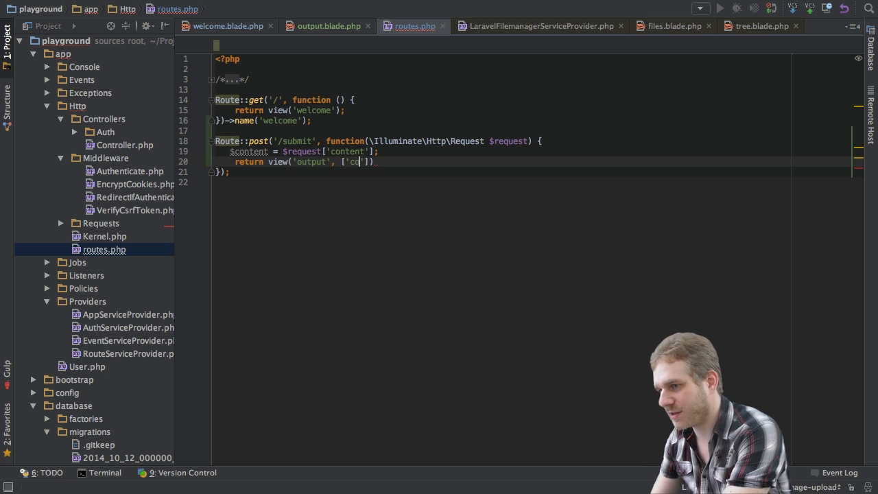
{"action": "type", "text": "ntent"}
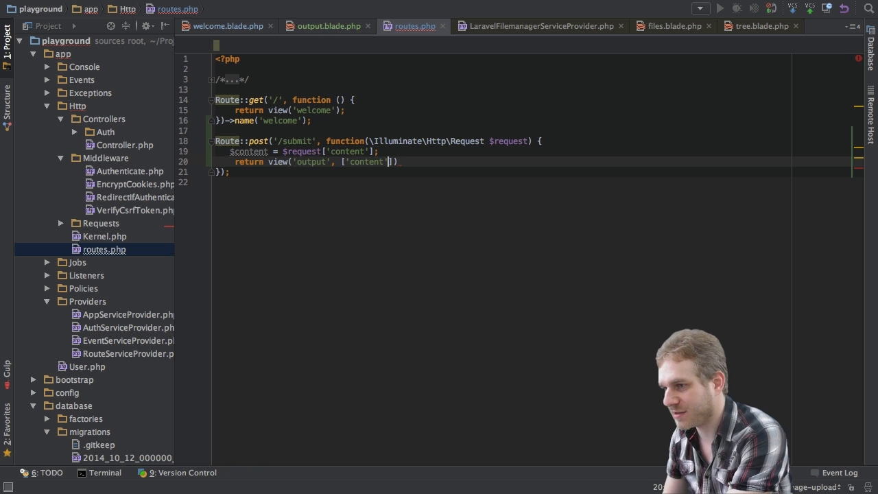
{"action": "type", "text": "=> $content"}
{"action": "left_click", "coordinate": [501, 172]}
{"action": "type", "text": "->name('')"}
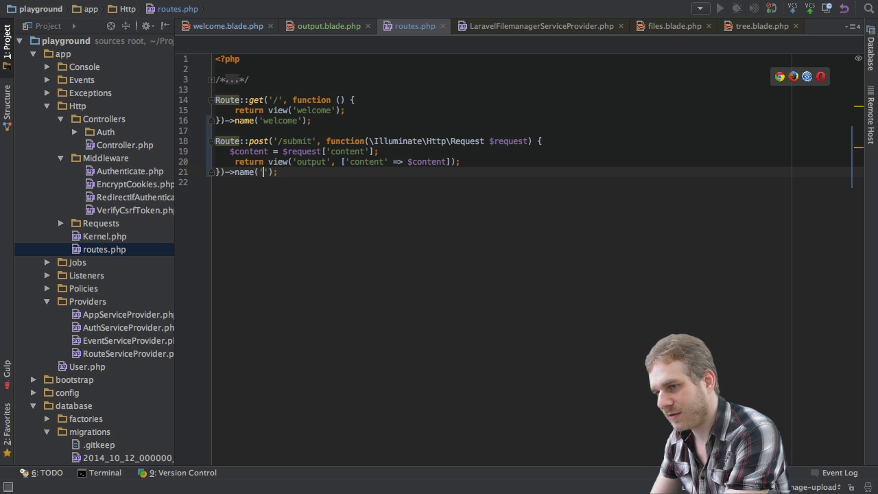
{"action": "type", "text": "submit"}
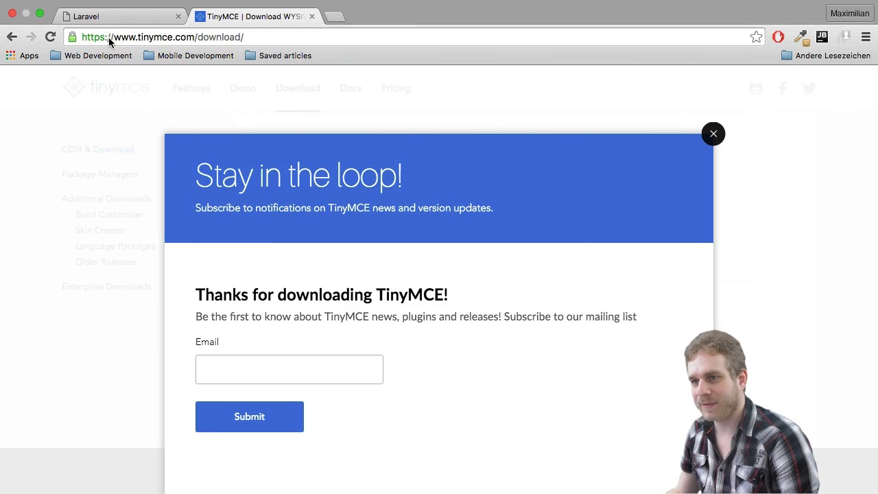
Step: Type 'Type some text', add bold 'bold as well', and start a bulleted list with 'Bullet 1'
{"action": "left_click", "coordinate": [120, 16]}
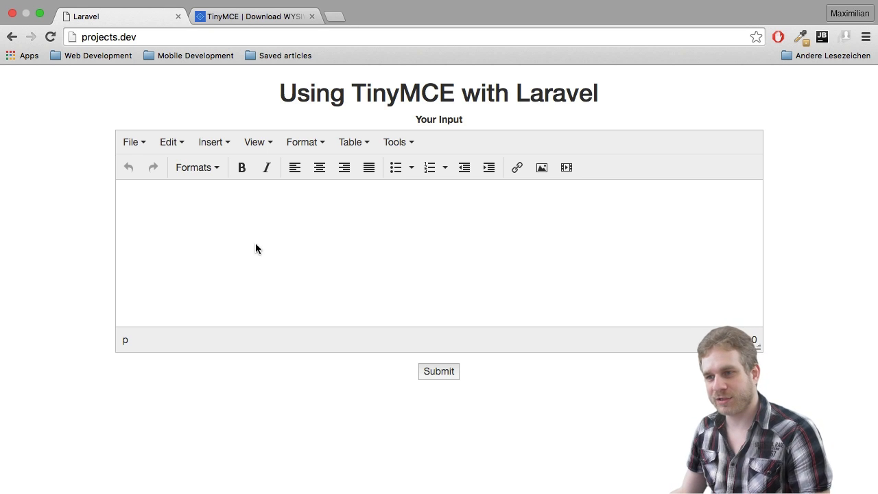
{"action": "mouse_move", "coordinate": [431, 168]}
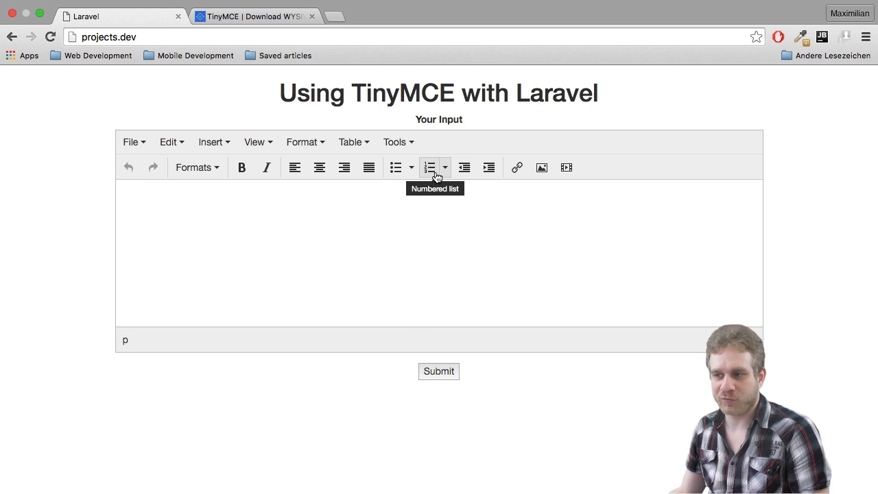
{"action": "mouse_move", "coordinate": [279, 179]}
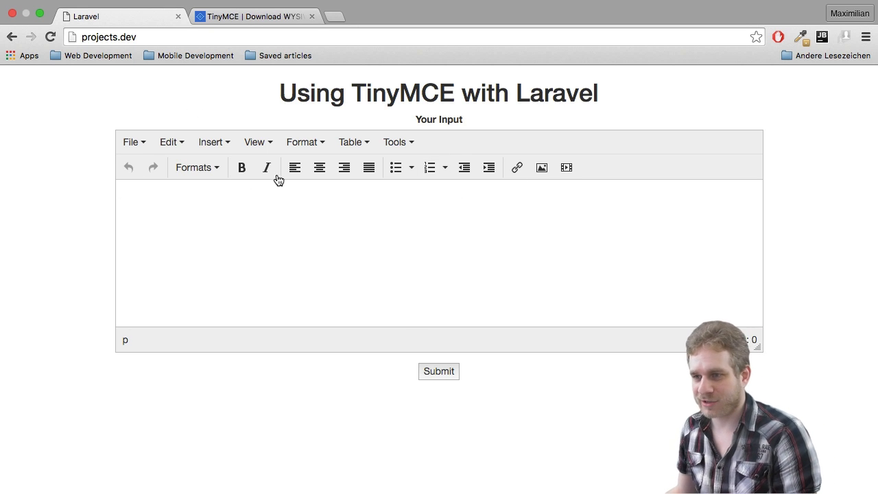
{"action": "type", "text": "T"}
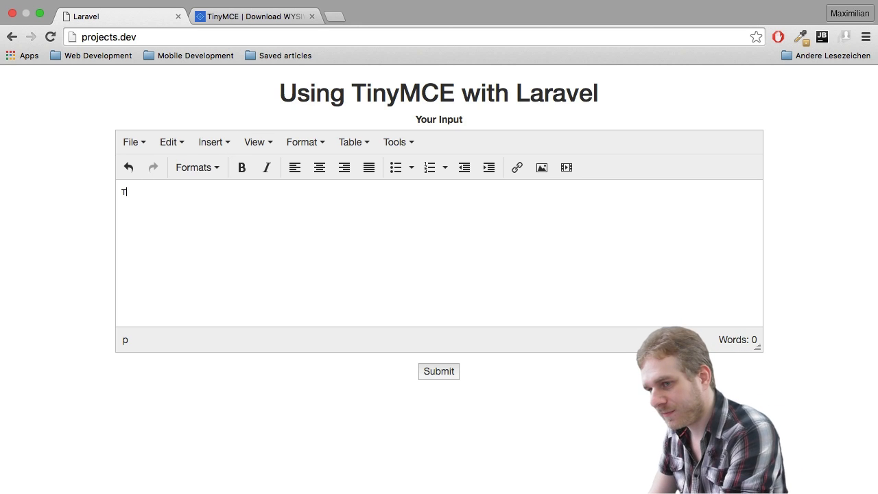
{"action": "type", "text": "ype some tex"}
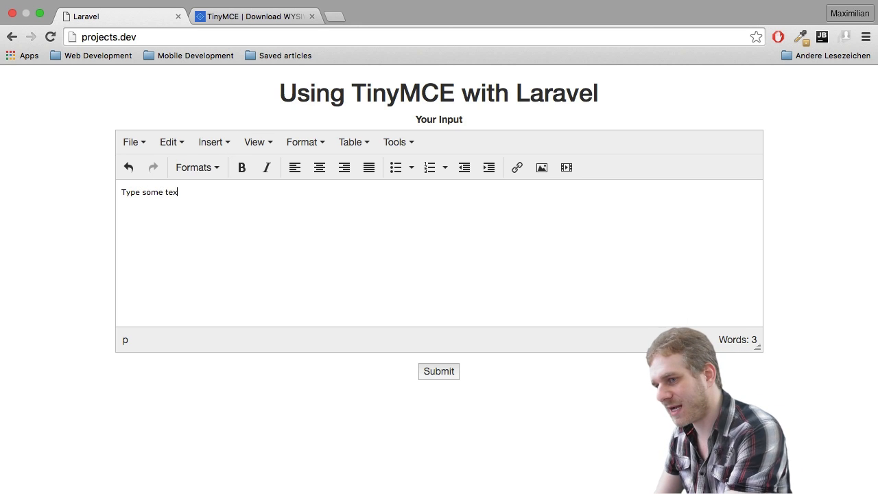
{"action": "type", "text": "Type it in"}
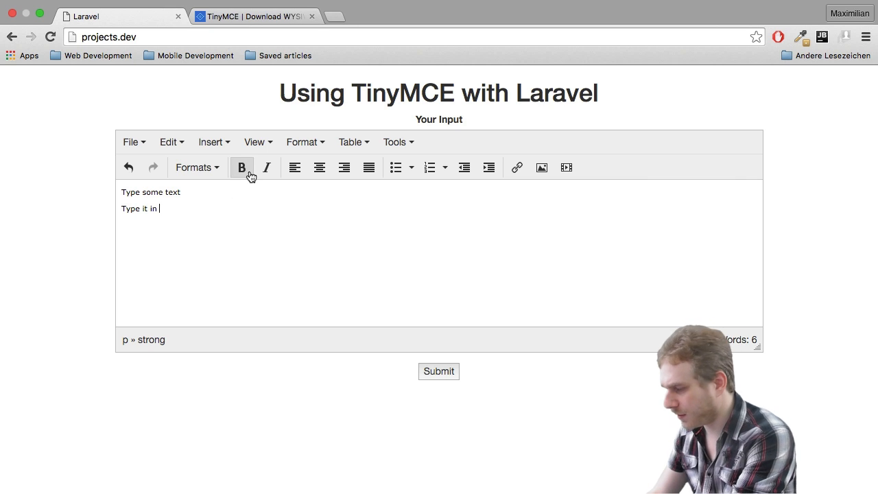
{"action": "type", "text": "bold as well"}
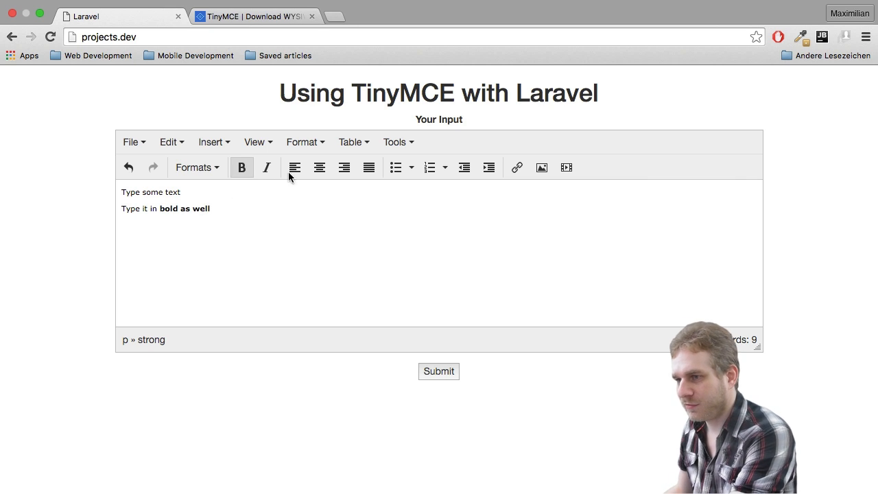
{"action": "left_click", "coordinate": [394, 167]}
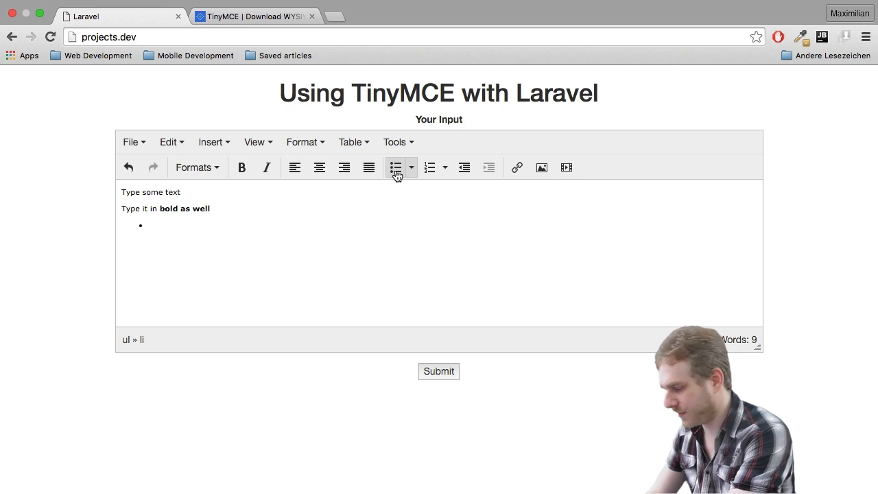
{"action": "type", "text": "Bullet 1"}
{"action": "type", "text": "Bullet 2"}
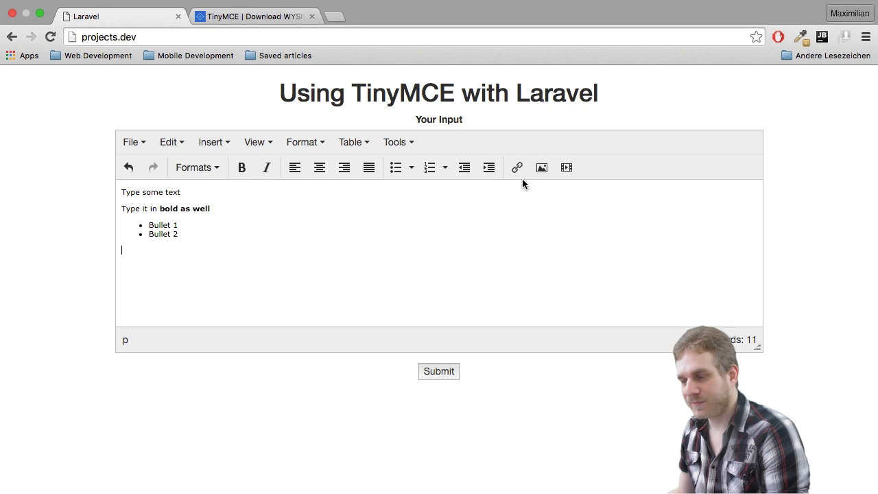
{"action": "mouse_move", "coordinate": [549, 170]}
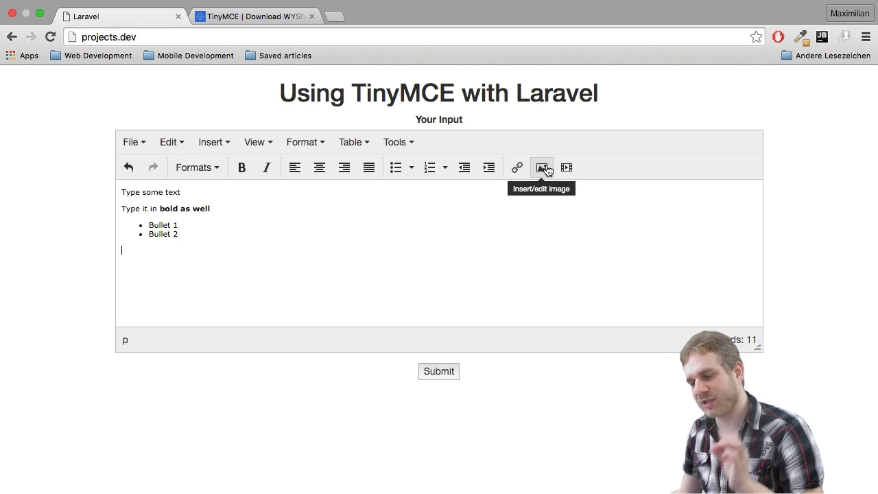
{"action": "mouse_move", "coordinate": [151, 203]}
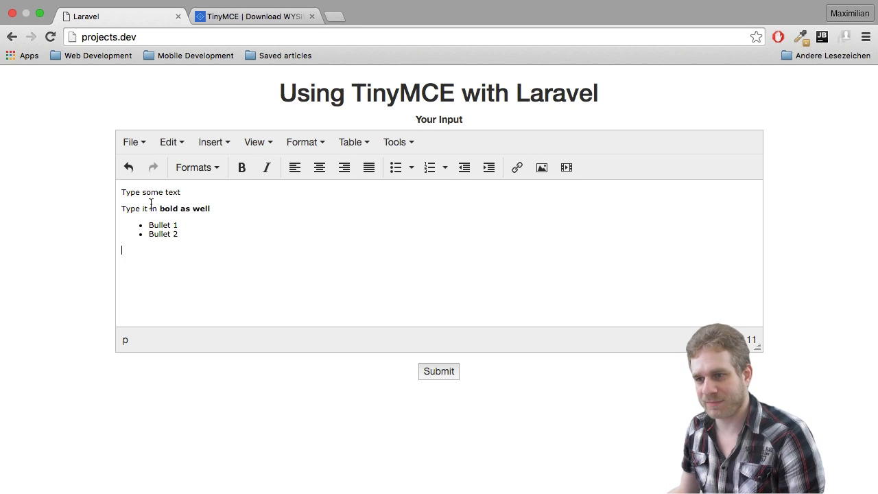
{"action": "mouse_move", "coordinate": [429, 363]}
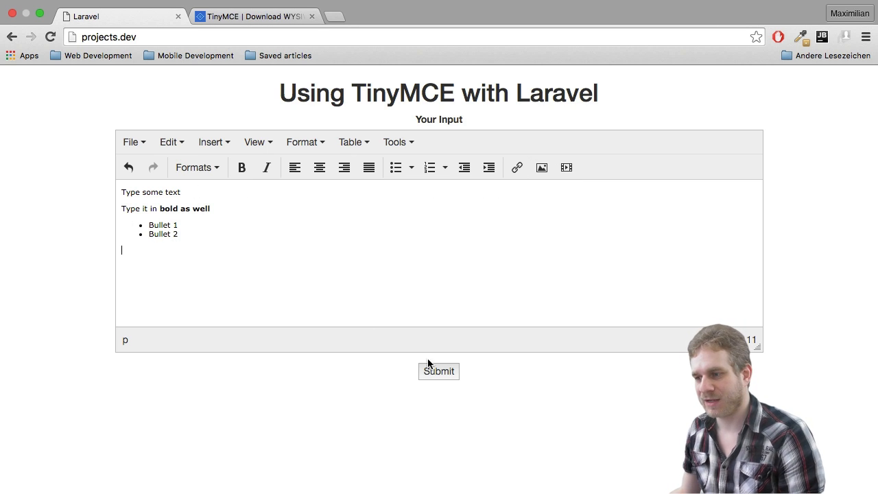
Step: Submit the content, select the rendered bold text and bullets, then follow Back to the form
{"action": "left_click", "coordinate": [438, 371]}
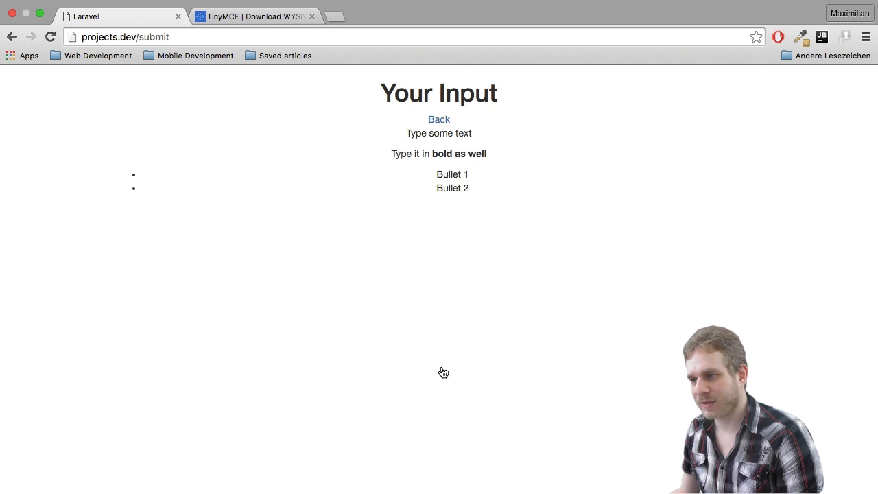
{"action": "double_click", "coordinate": [452, 188]}
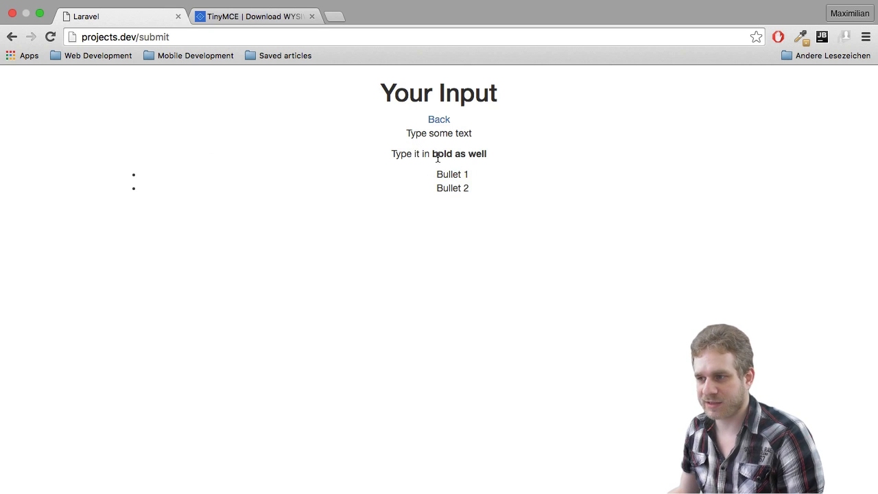
{"action": "left_click_drag", "start_coordinate": [437, 174], "coordinate": [469, 188]}
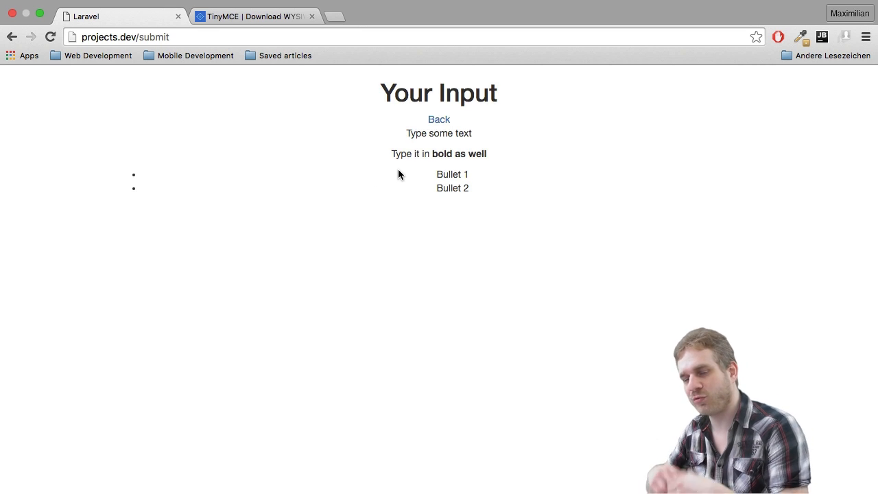
{"action": "left_click", "coordinate": [438, 119]}
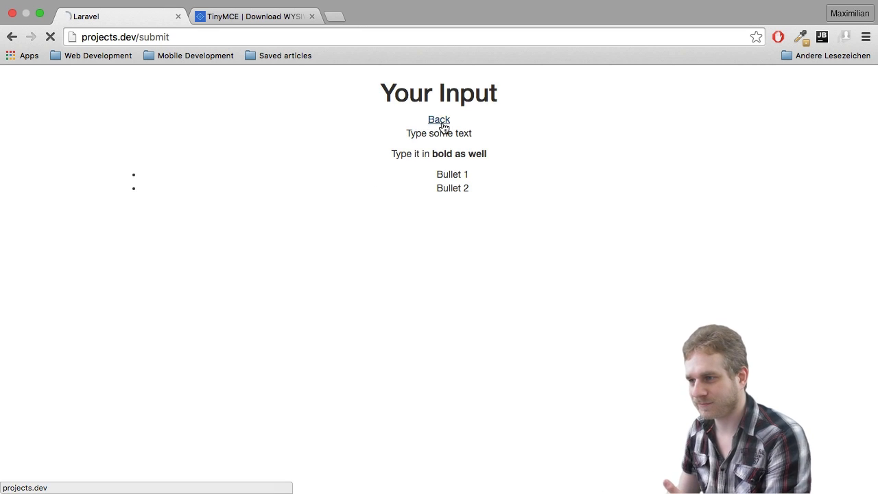
{"action": "left_click", "coordinate": [439, 119]}
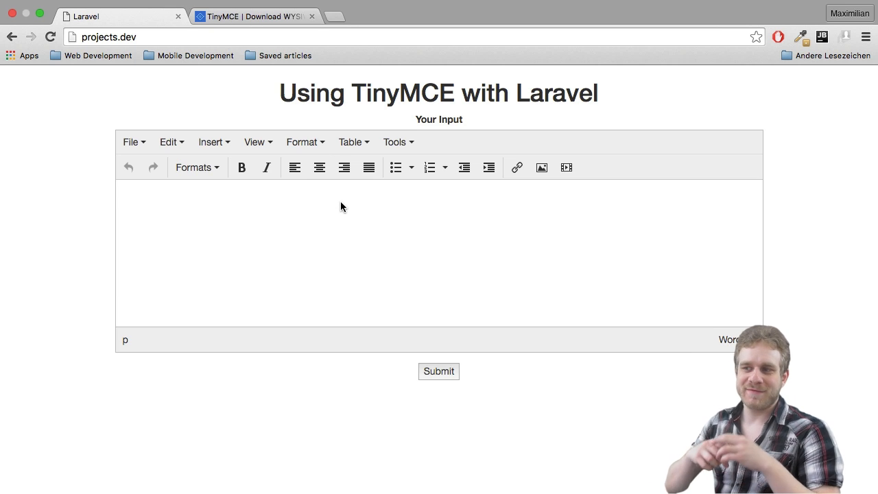